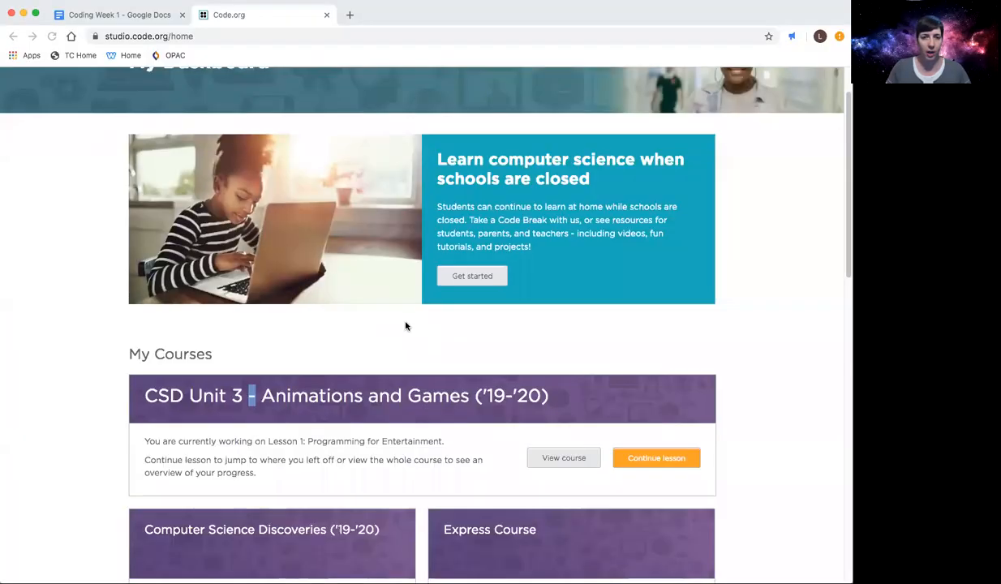
Locate the CSD Unit 3 course card under My Courses and continue its current lesson
scroll(down, 3)
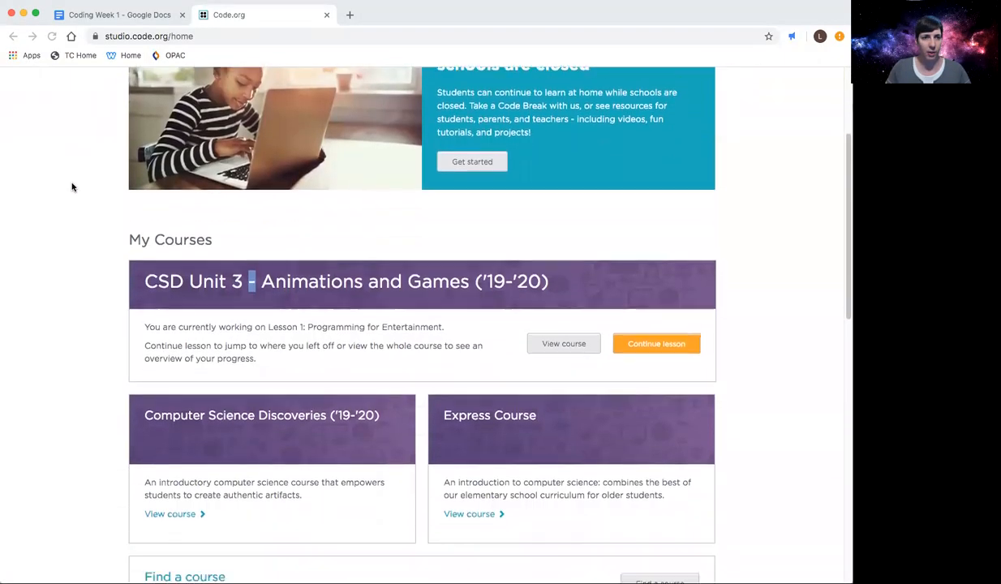
scroll(up, 3)
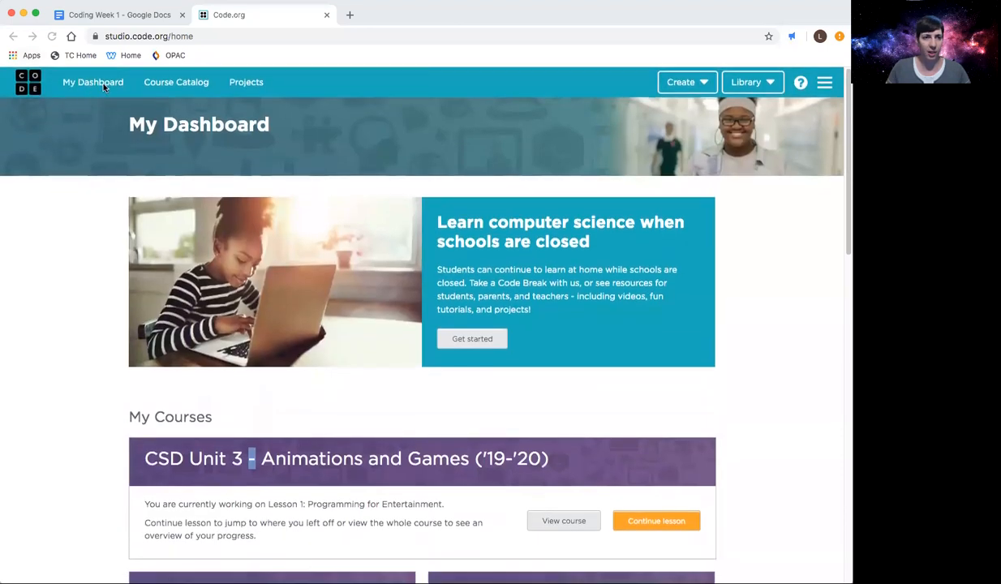
mouse_move(140, 431)
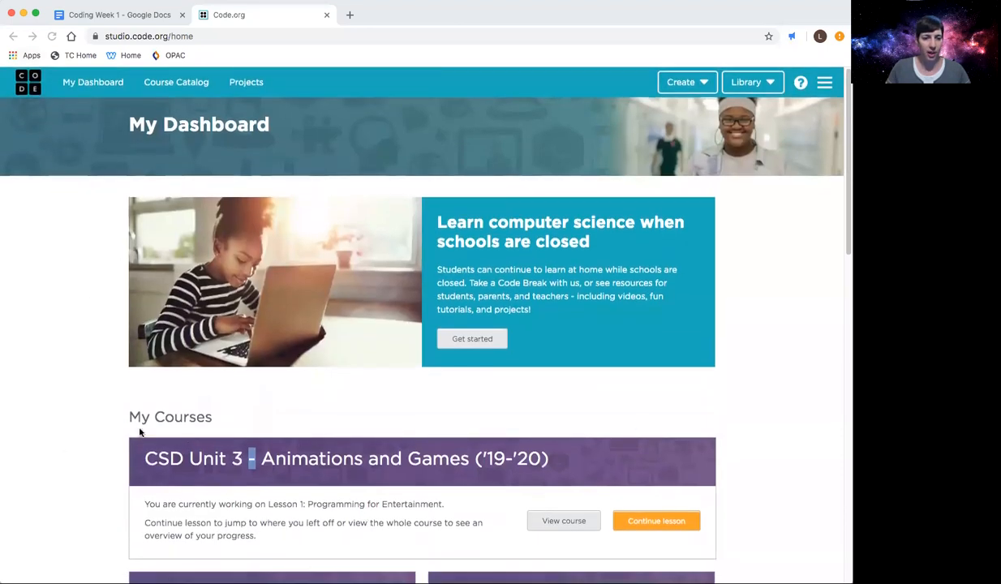
scroll(down, 3)
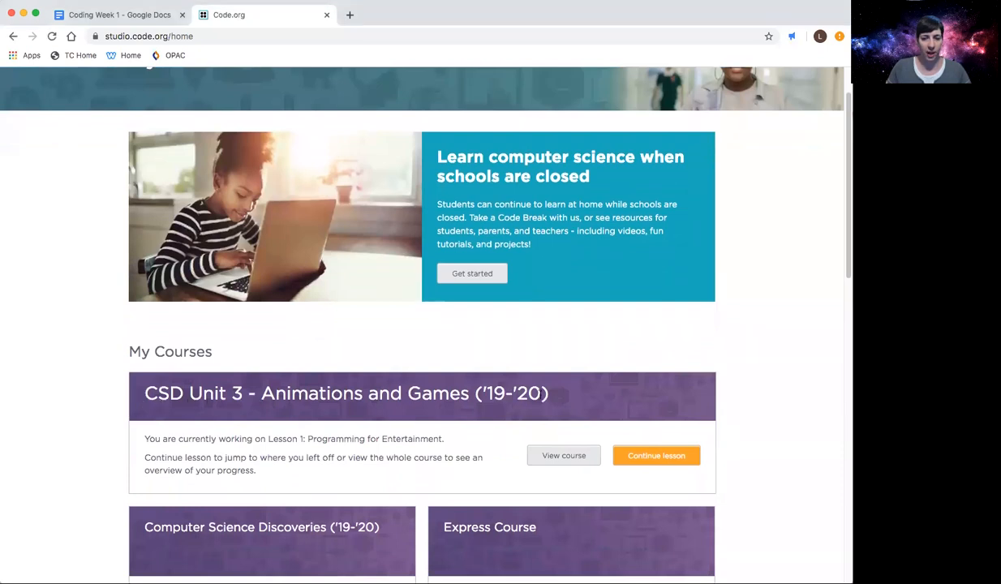
click(655, 455)
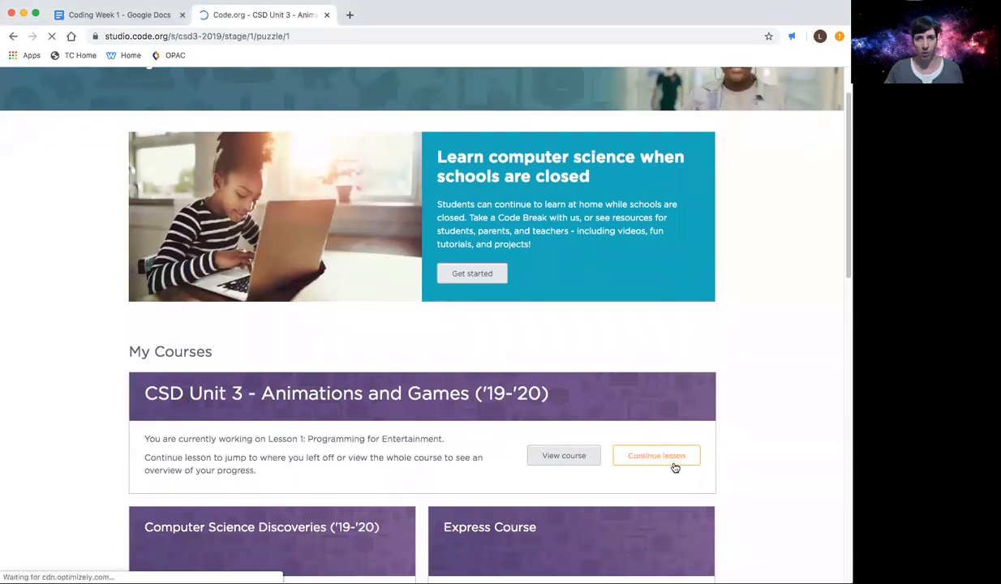
View the Lesson 1 overview's unit progress panel, then switch to the Coding Week 1 document
click(655, 454)
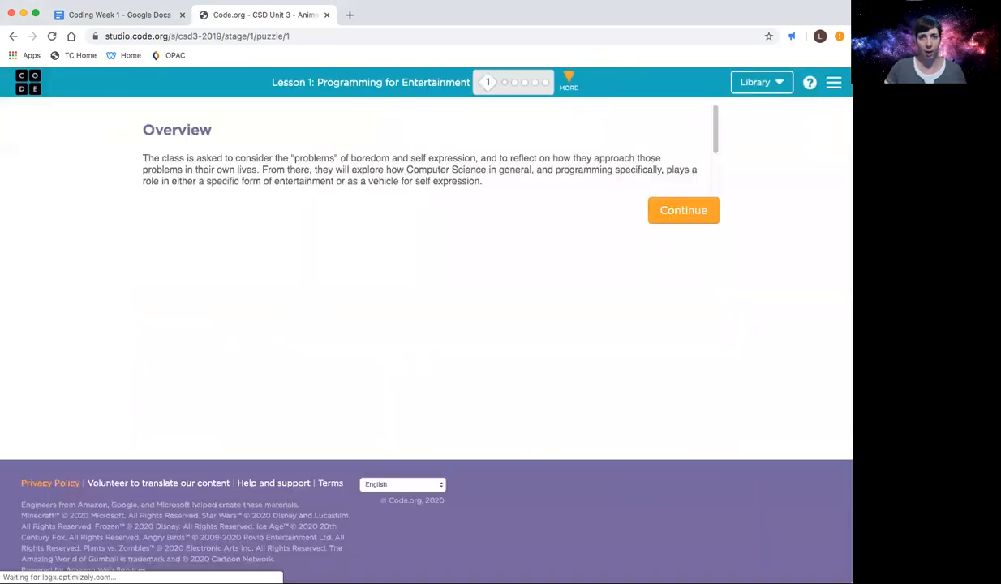
click(568, 81)
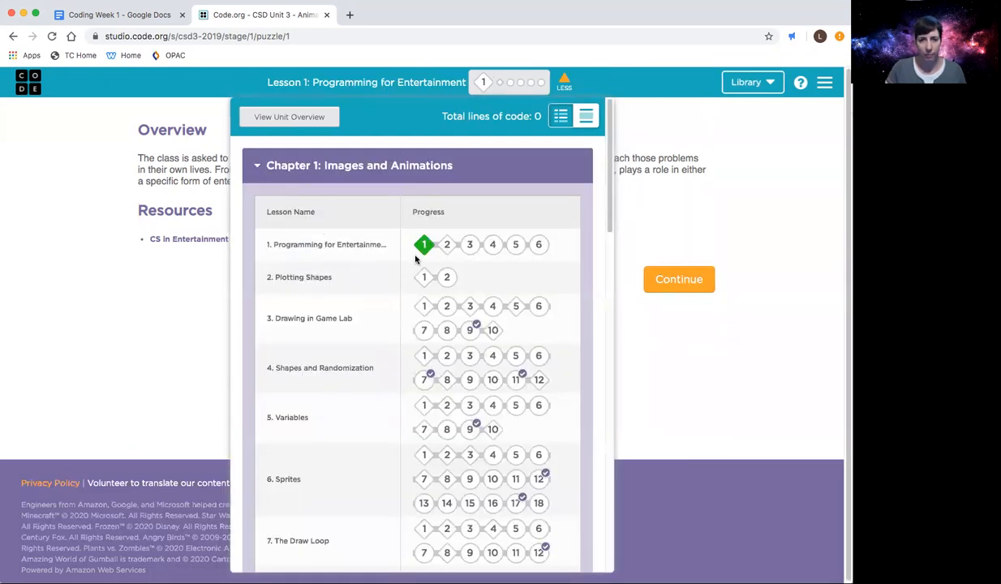
mouse_move(425, 244)
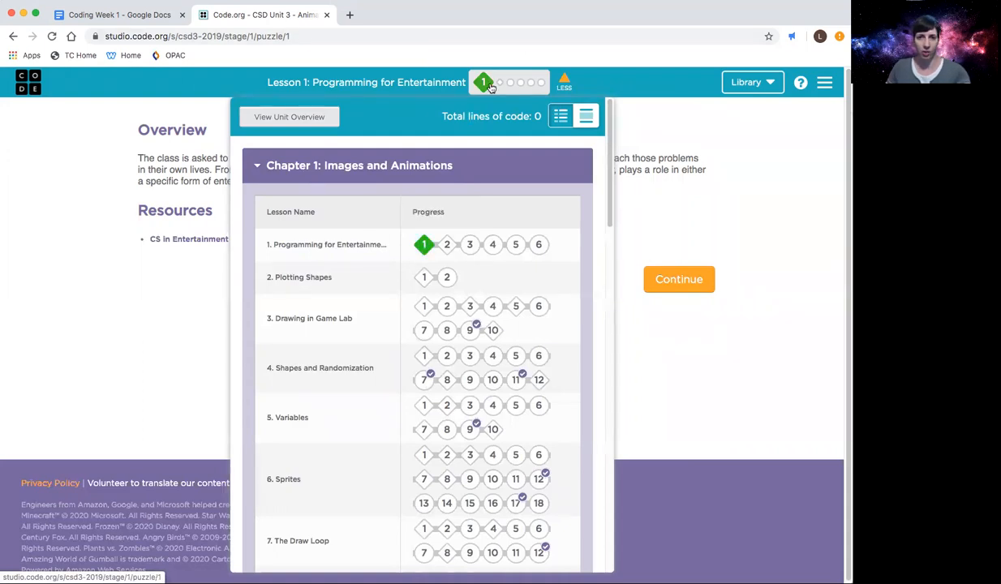
mouse_move(425, 243)
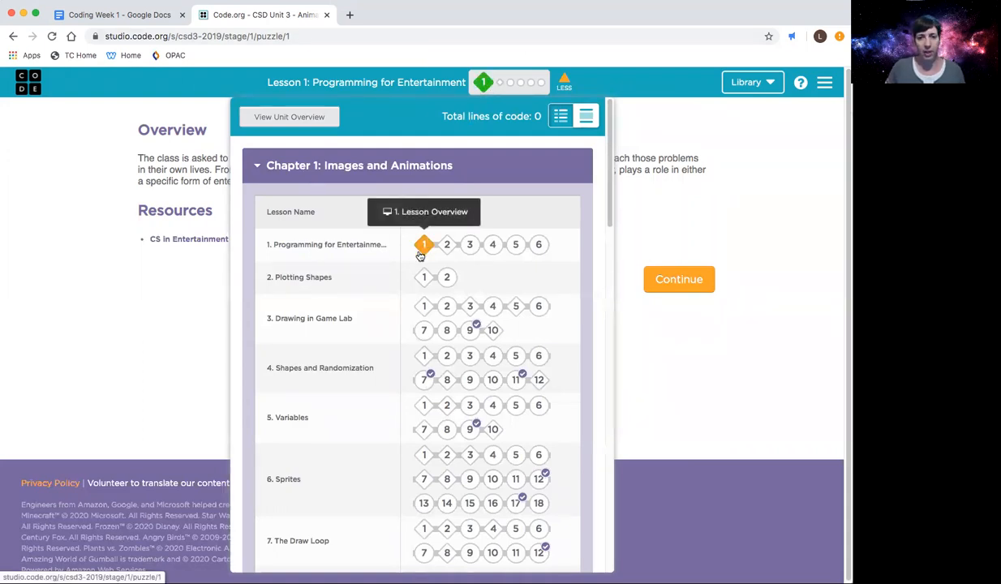
mouse_move(471, 329)
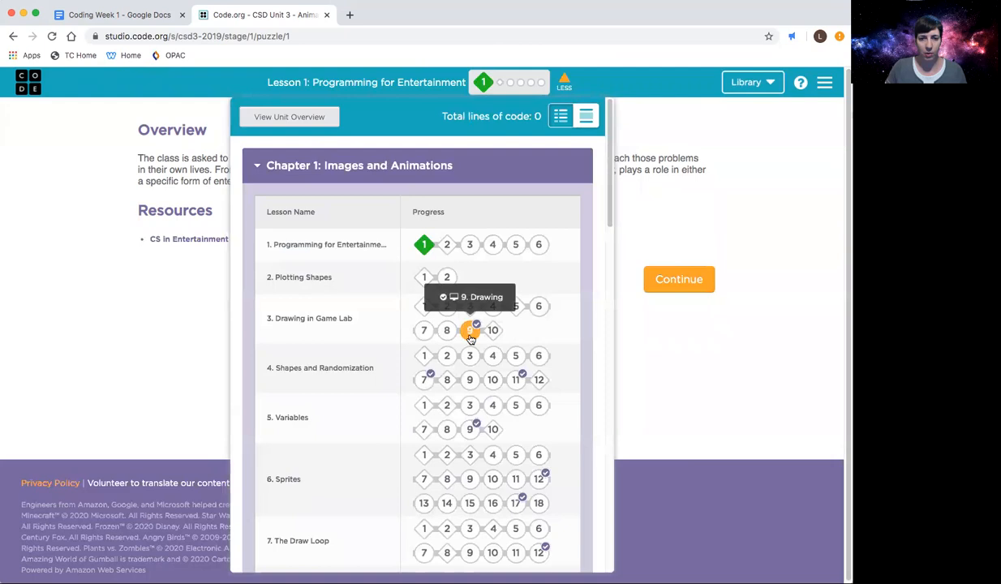
mouse_move(493, 379)
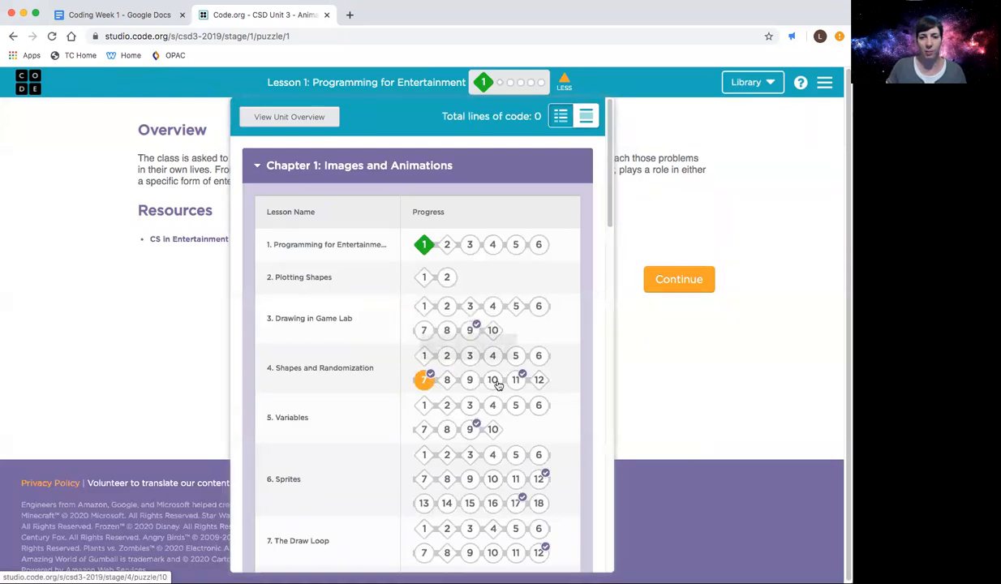
mouse_move(575, 292)
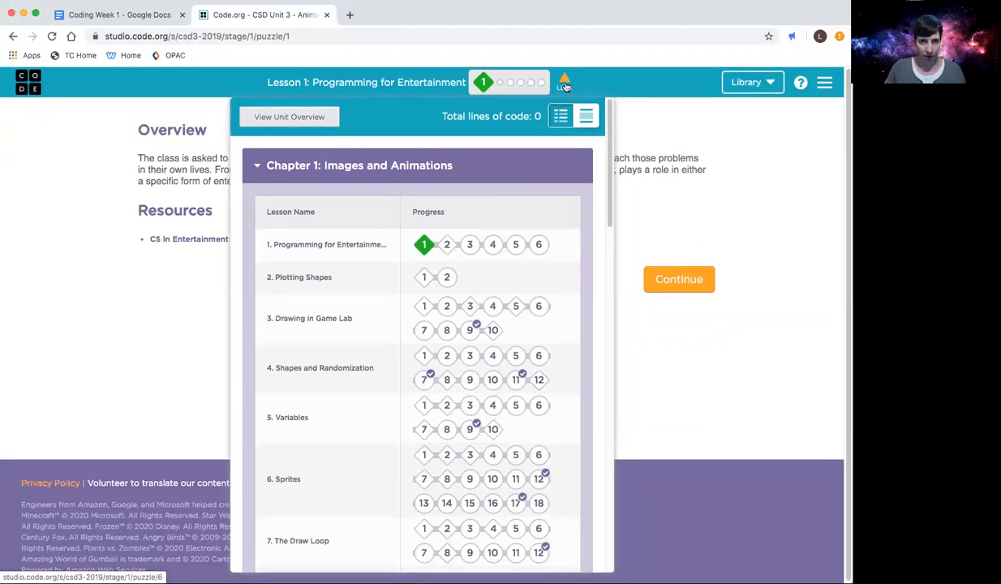
click(117, 15)
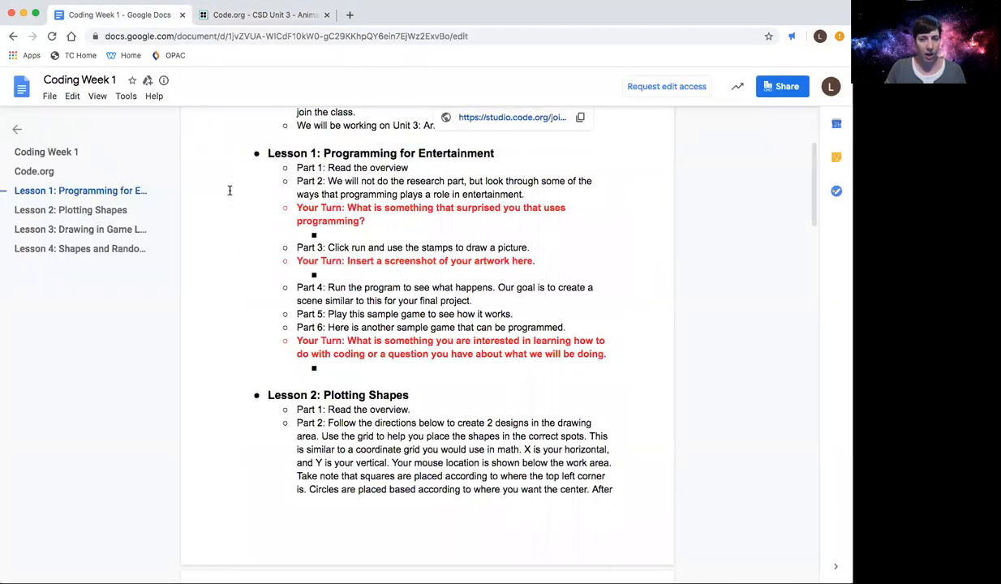
mouse_move(260, 174)
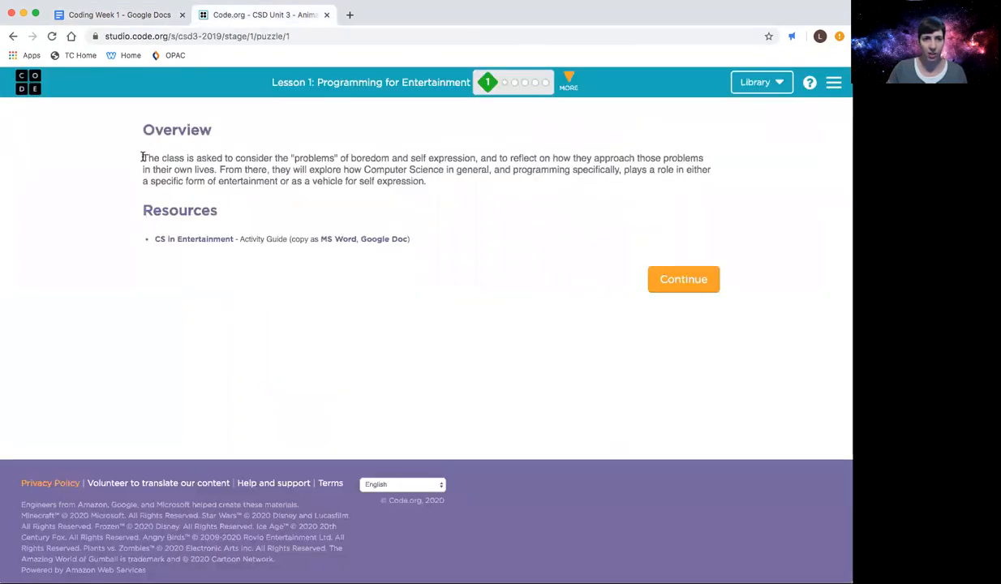
Highlight the Overview paragraph while reading, then continue to the next level
drag(143, 157, 425, 181)
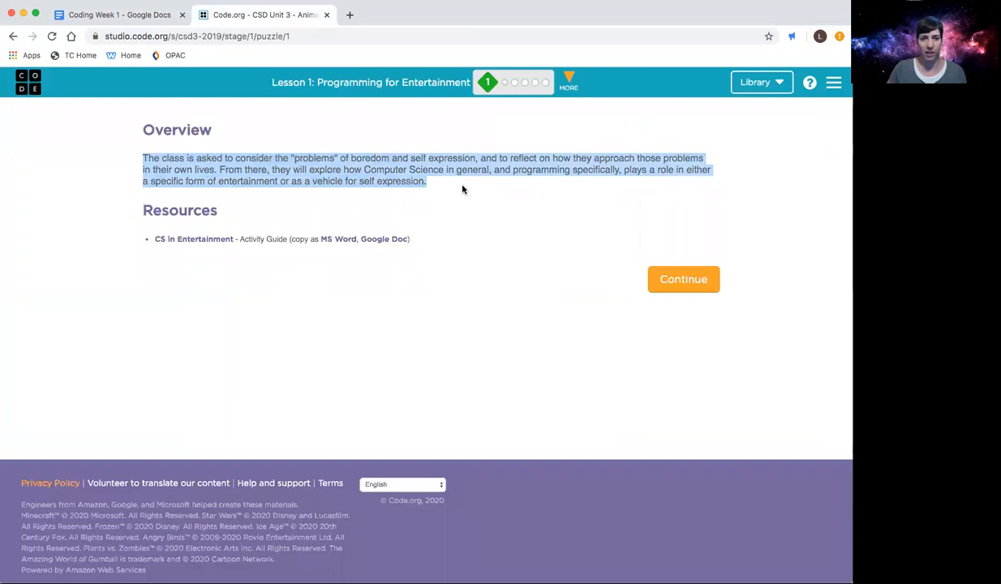
mouse_move(454, 202)
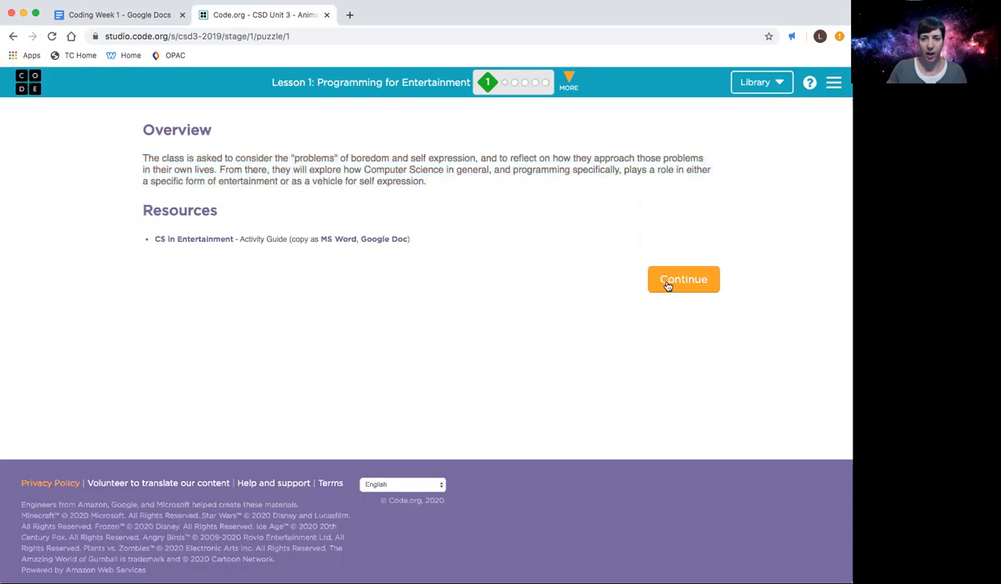
click(684, 279)
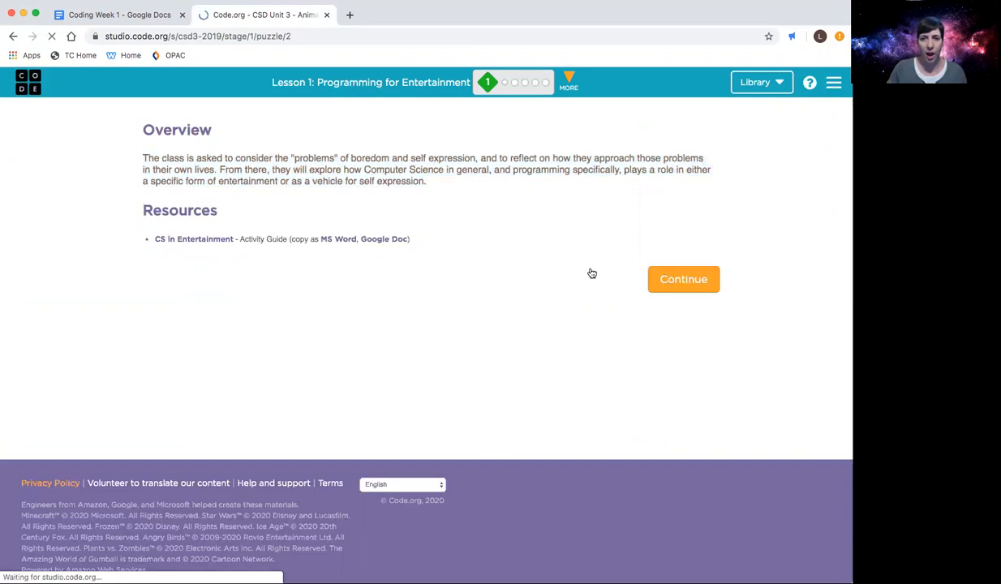
Let level 2, Starting Your Search, load and read its research instructions
click(683, 279)
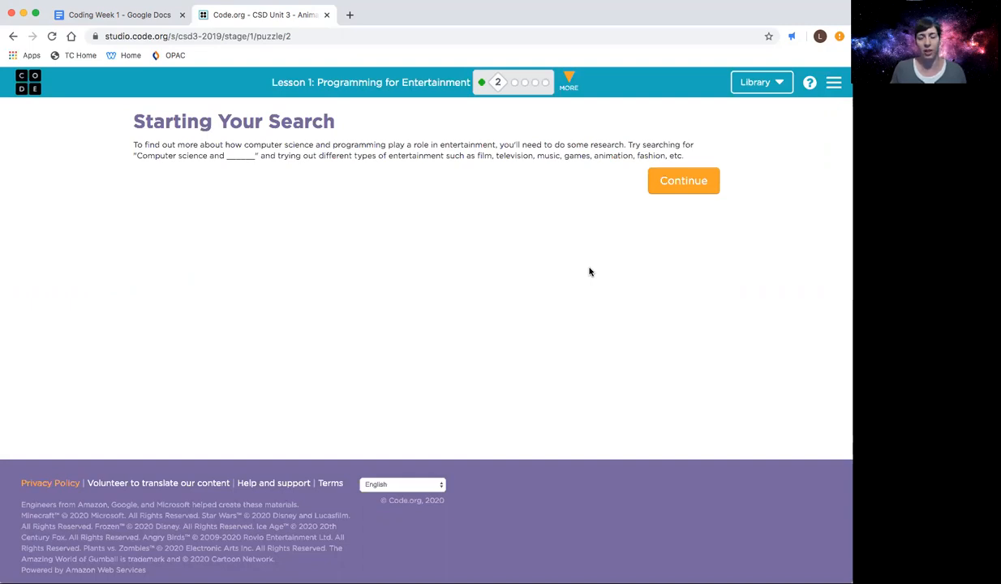
mouse_move(341, 173)
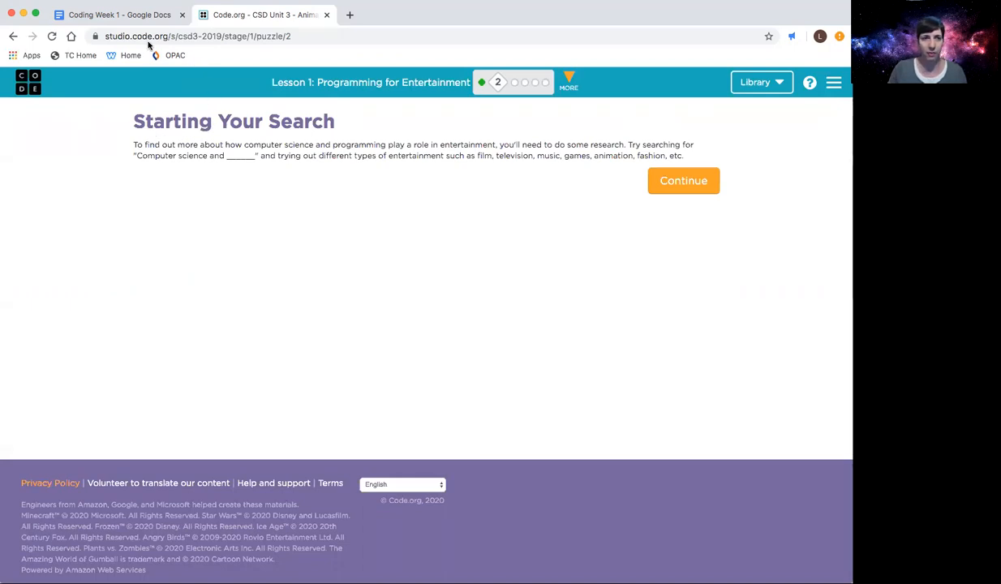
Check the Lesson 1 steps in the Coding Week 1 doc and return to the Code.org lesson
click(120, 15)
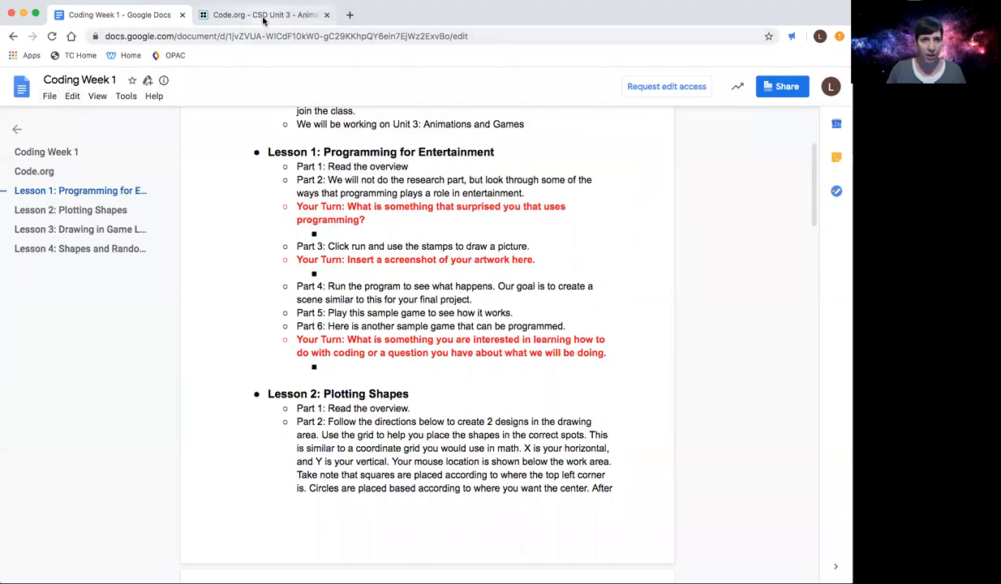
click(259, 15)
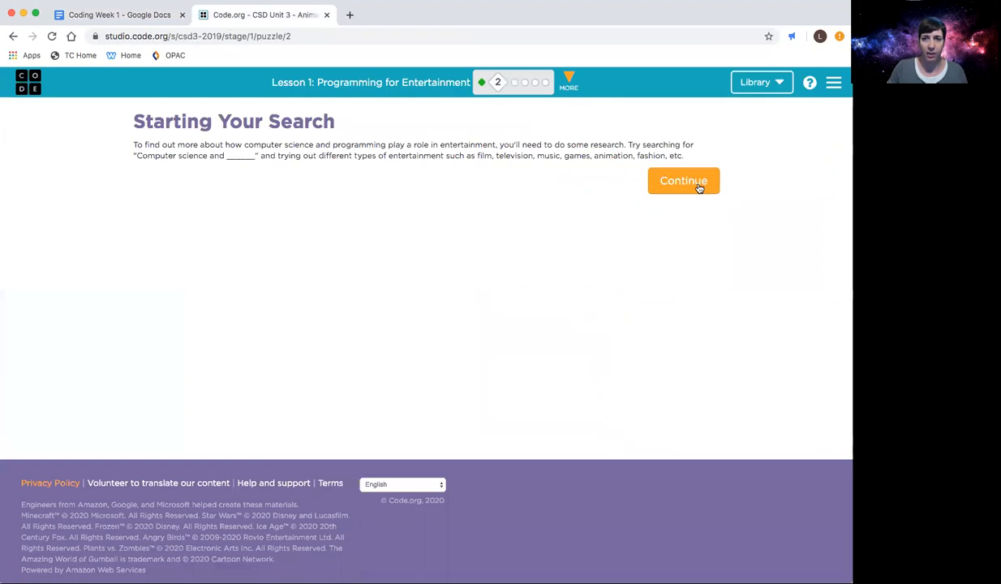
Continue from Starting Your Search to level 3, the Stamp Pad drawing program
click(684, 180)
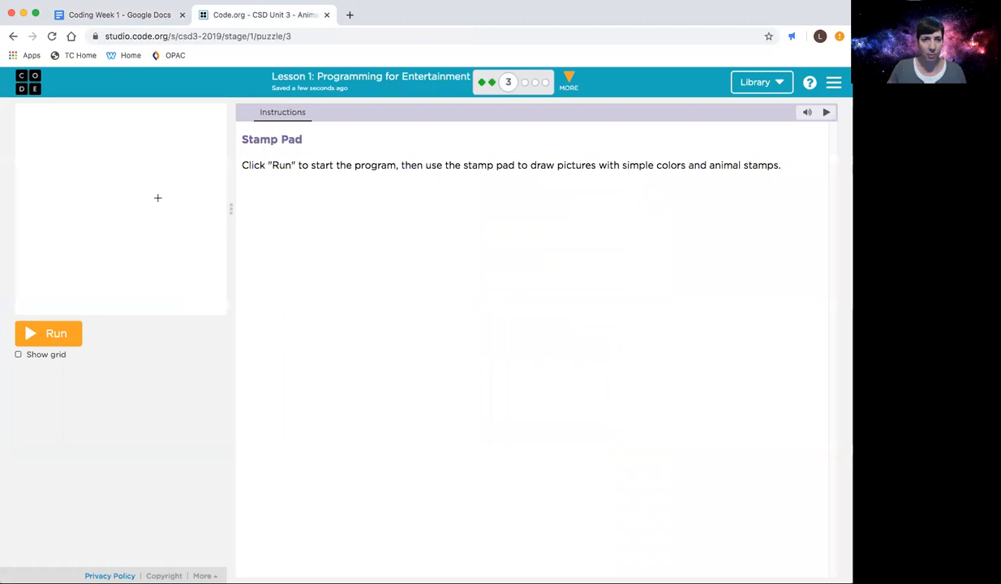
click(117, 15)
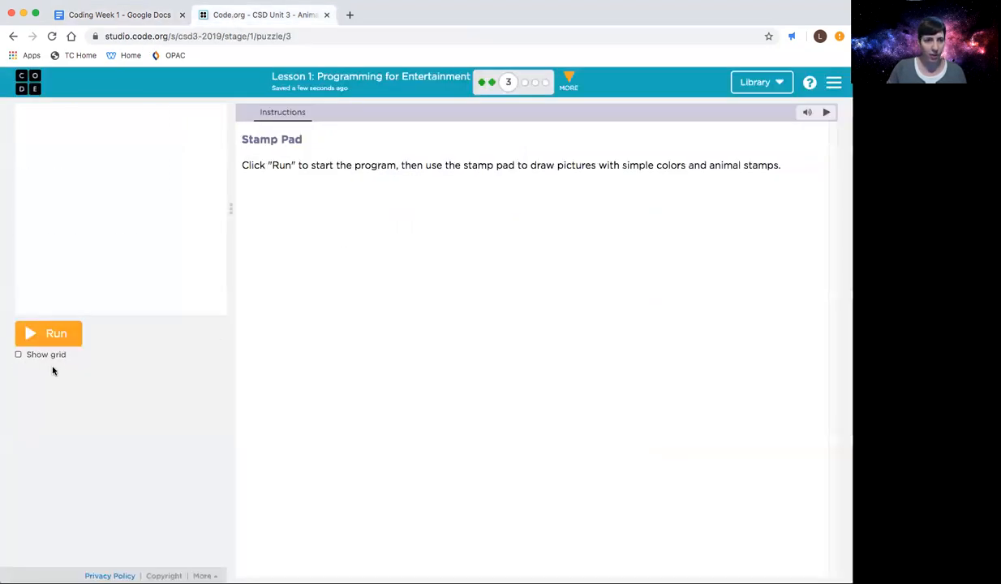
Run the Stamp Pad, paint a blue stroke and stamp a lion at the top left
click(48, 335)
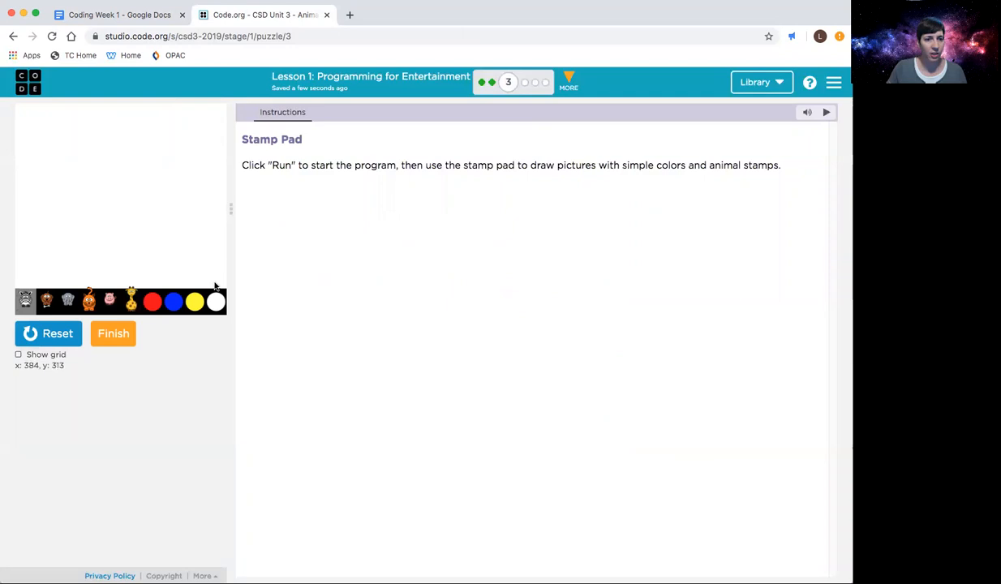
mouse_move(108, 301)
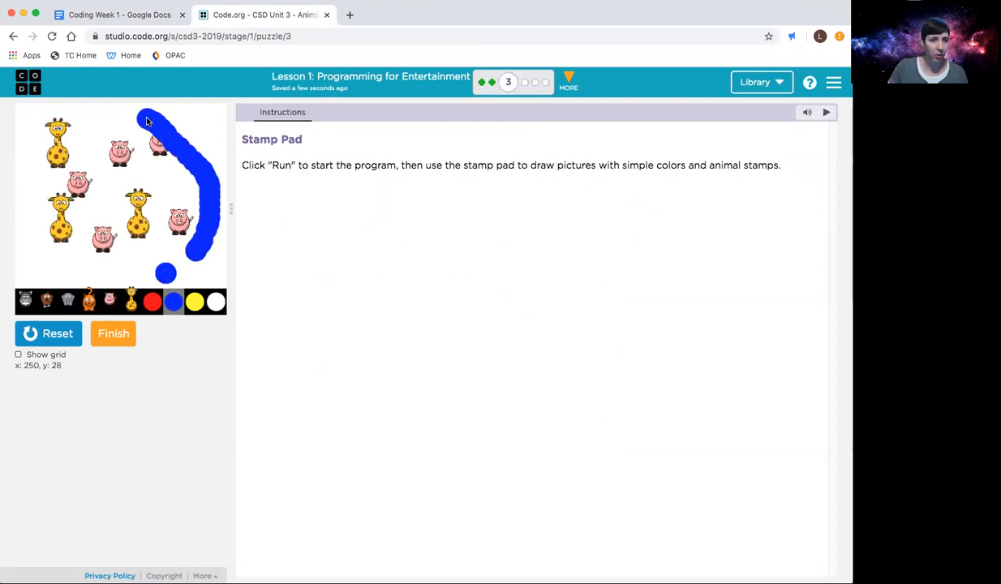
drag(162, 122, 77, 272)
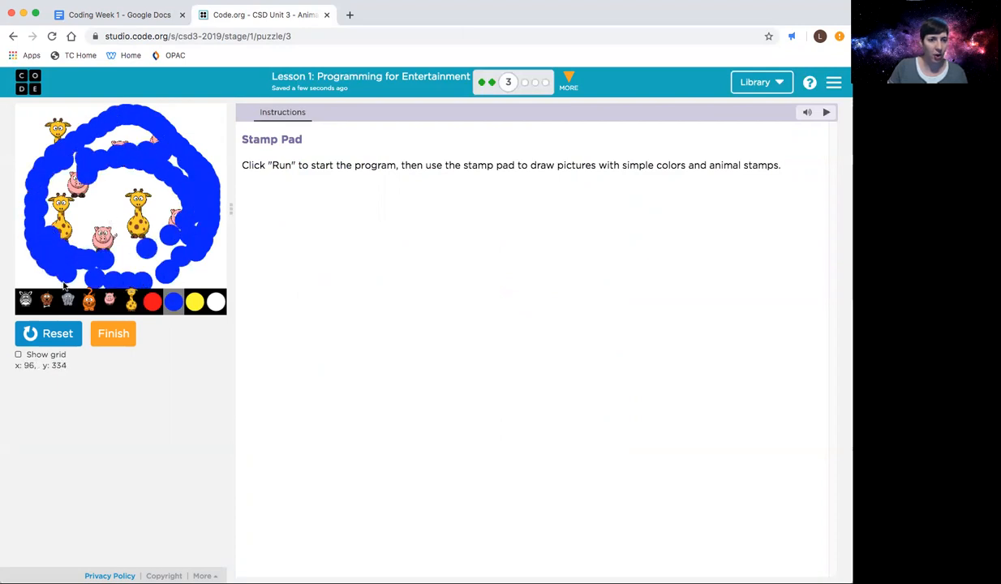
click(49, 334)
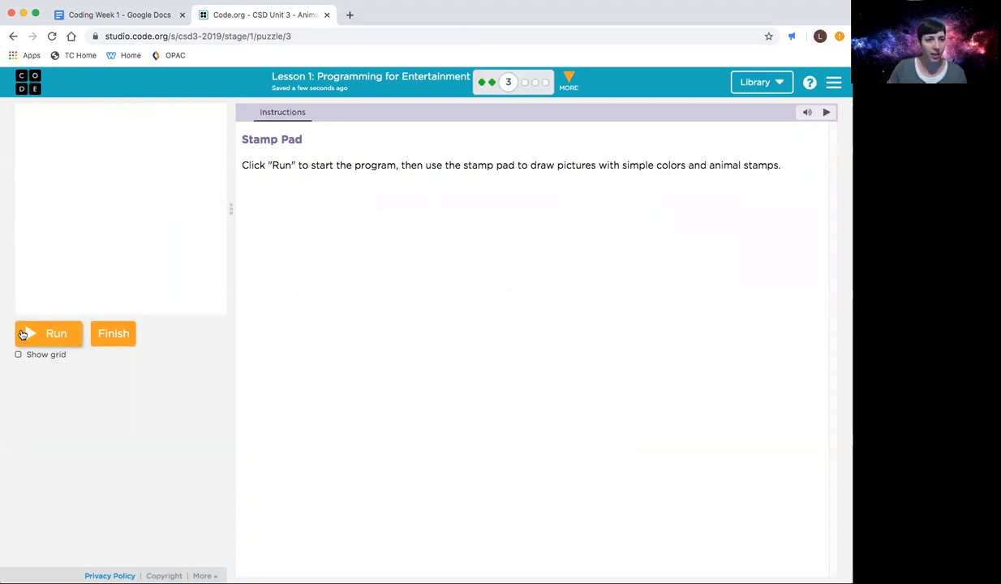
click(49, 334)
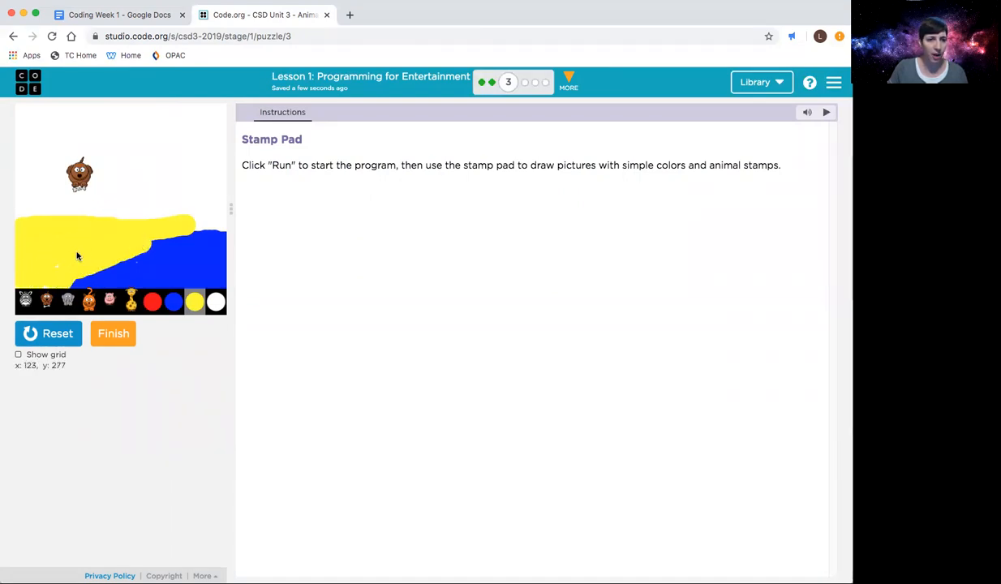
mouse_move(211, 159)
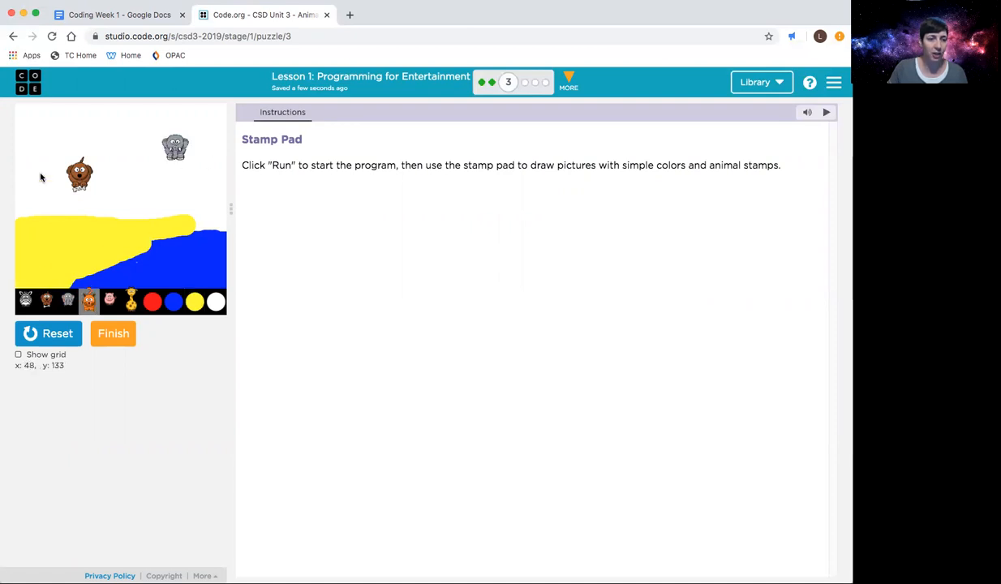
click(36, 144)
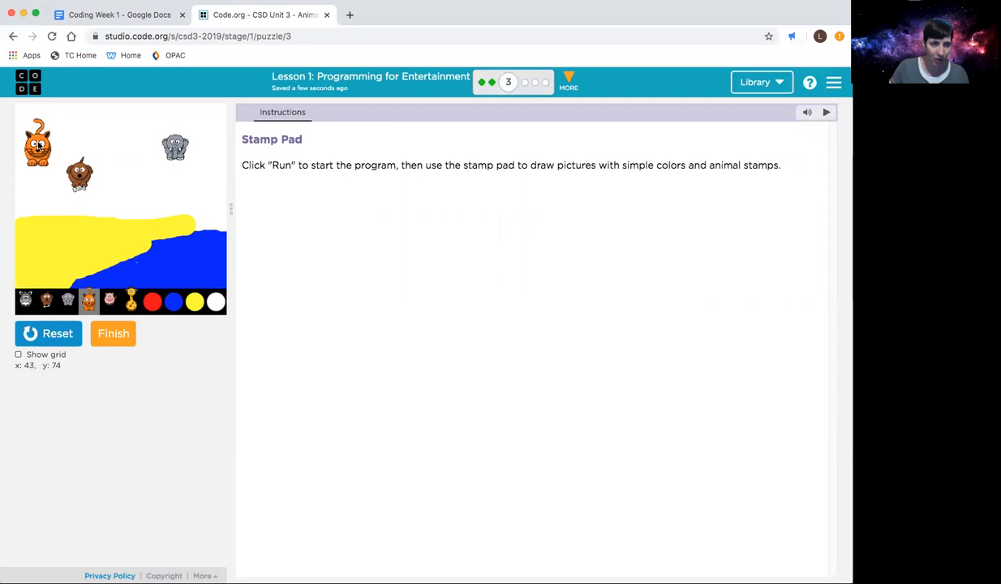
mouse_move(170, 404)
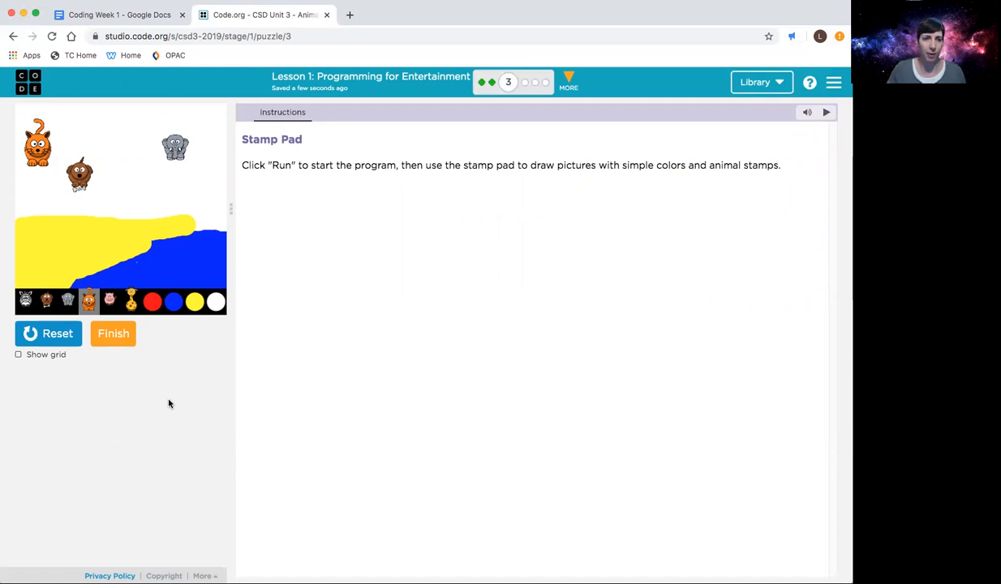
mouse_move(199, 360)
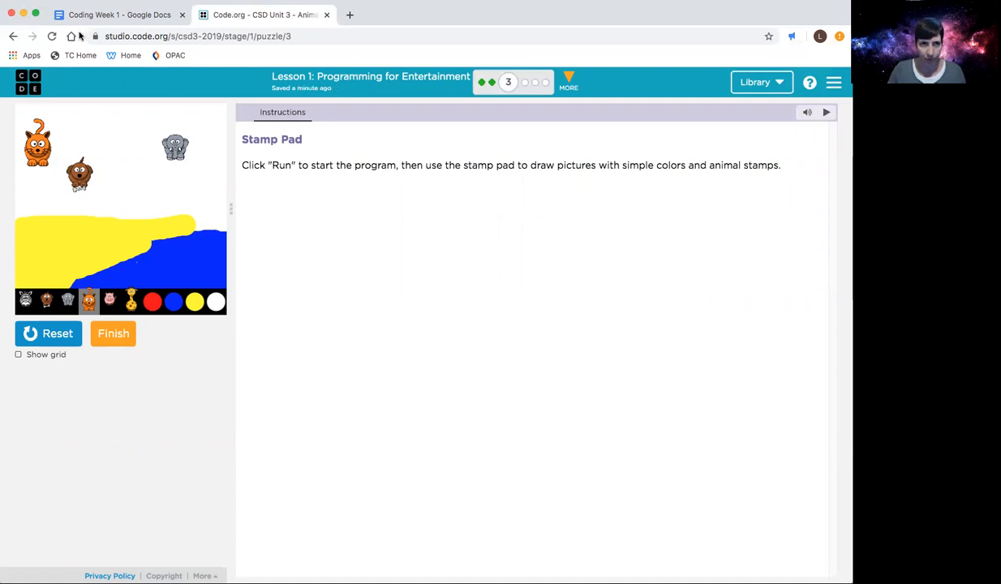
Finish the Stamp Pad puzzle, continue to the next level and switch to the course doc
click(49, 334)
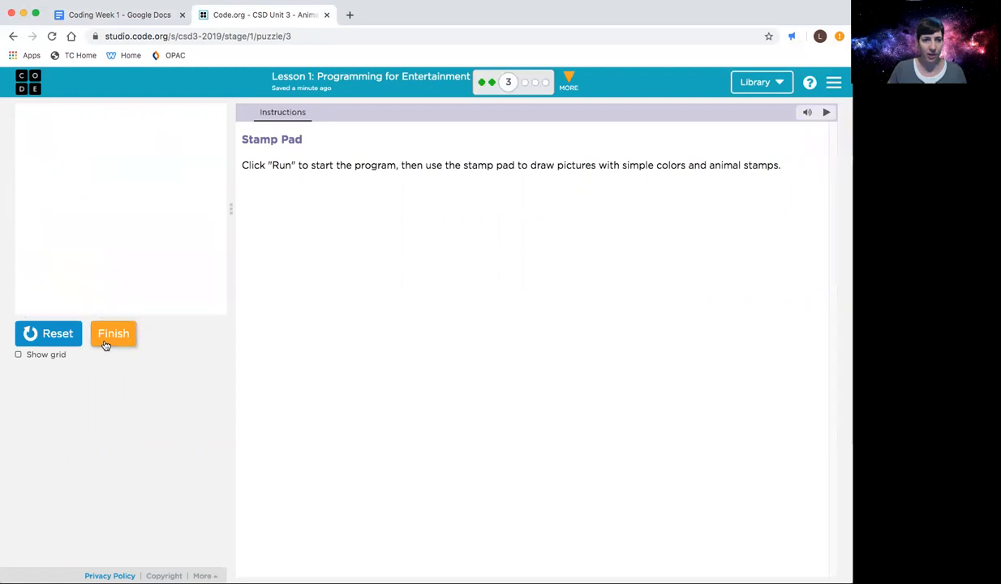
click(114, 334)
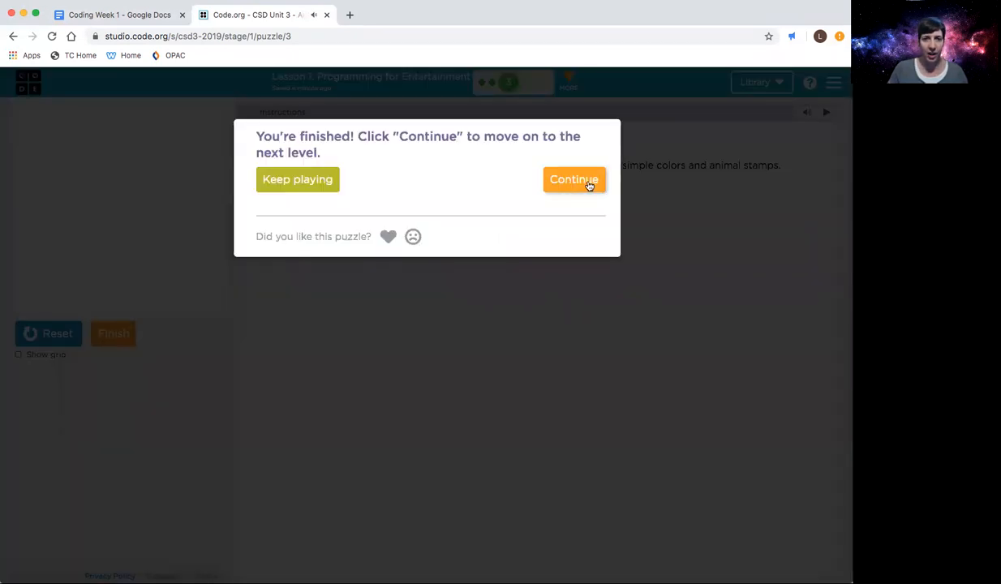
click(574, 179)
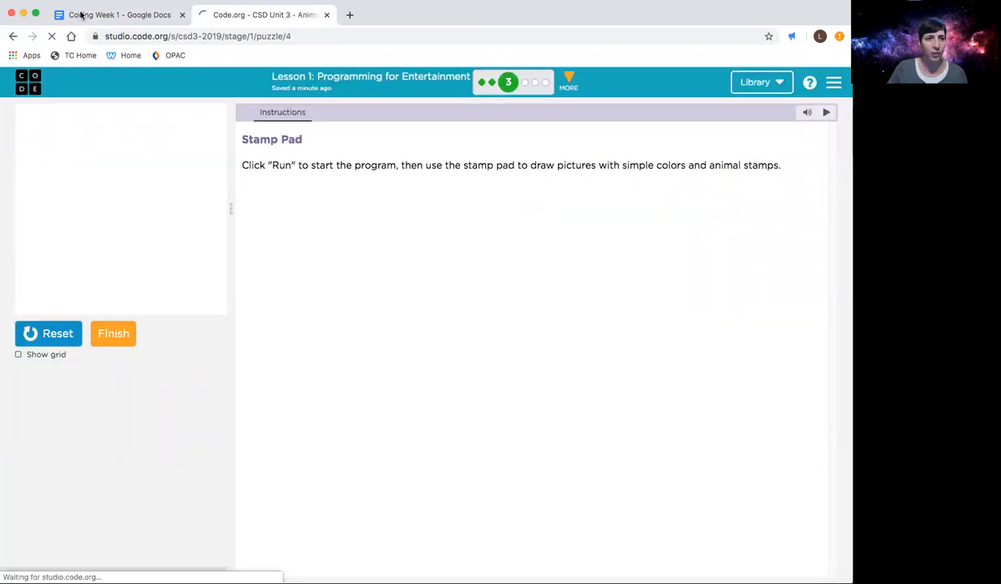
click(117, 14)
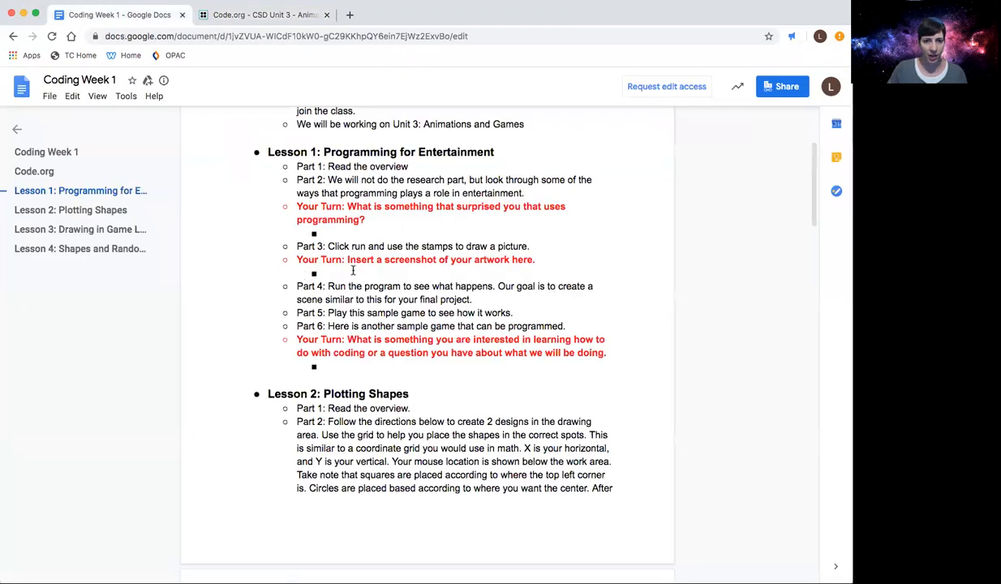
mouse_move(331, 285)
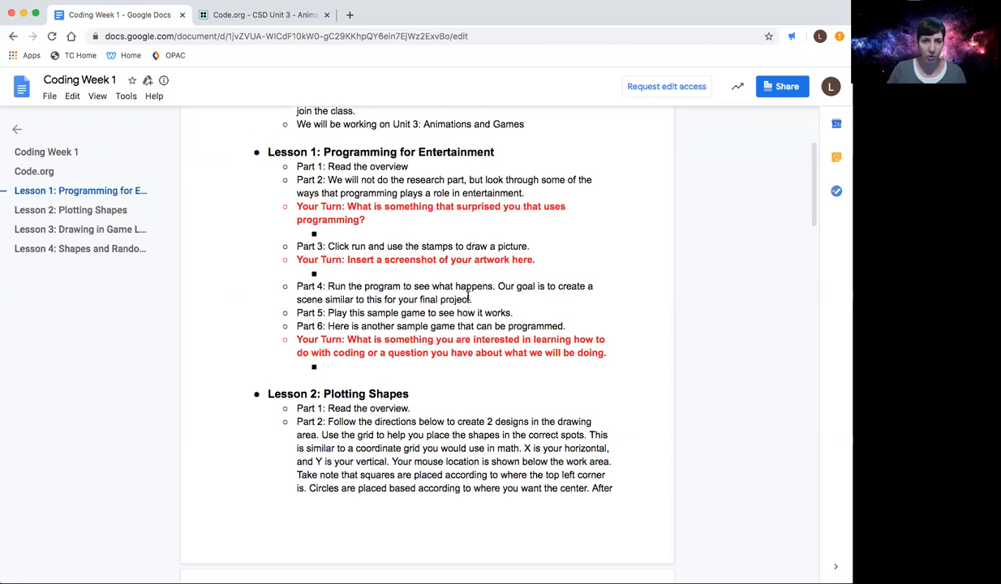
mouse_move(472, 295)
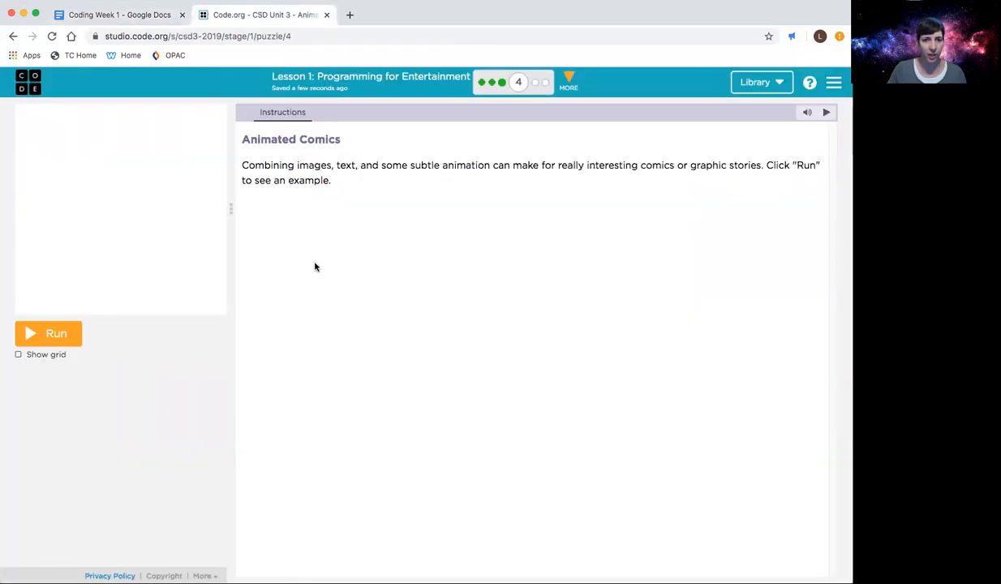
Run the Animated Comics example and watch the planet joke comic play
click(49, 335)
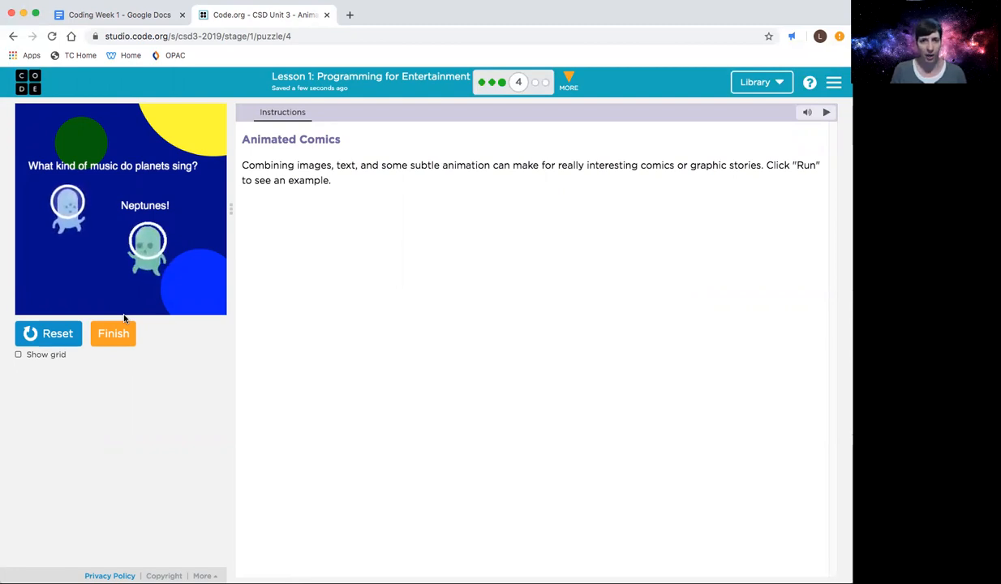
mouse_move(120, 304)
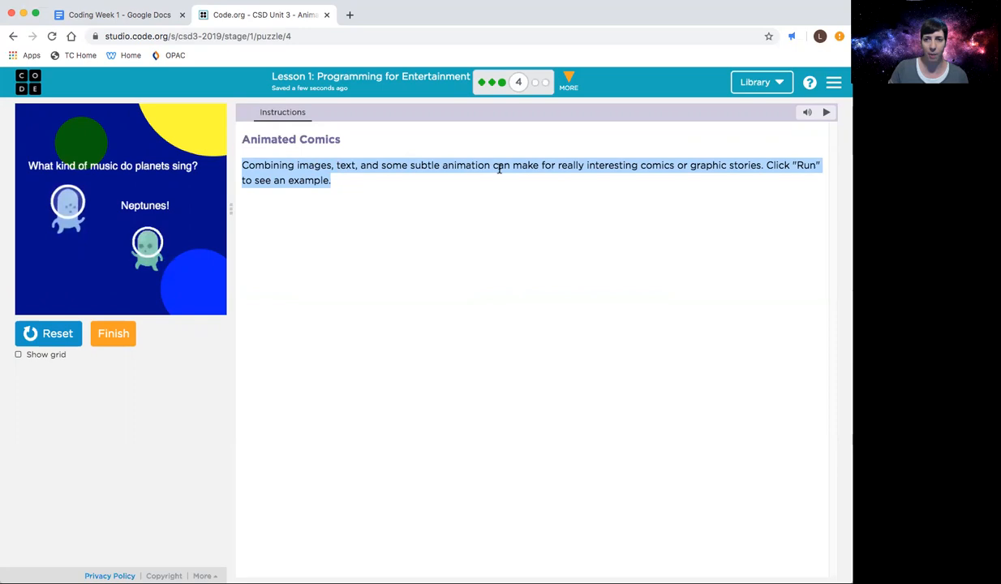
mouse_move(462, 181)
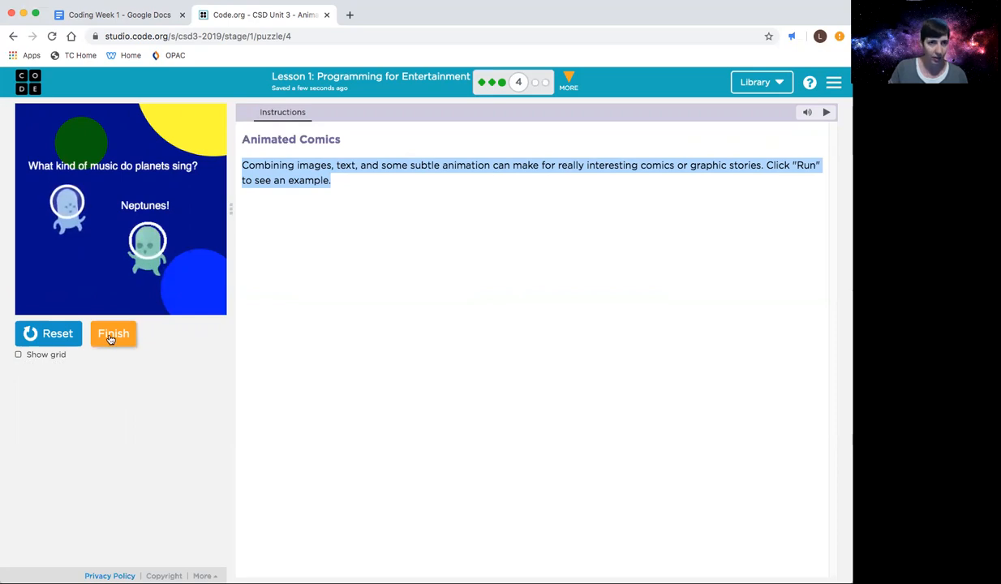
Finish the Animated Comics puzzle and continue to level 5, Alien Jumper
click(114, 334)
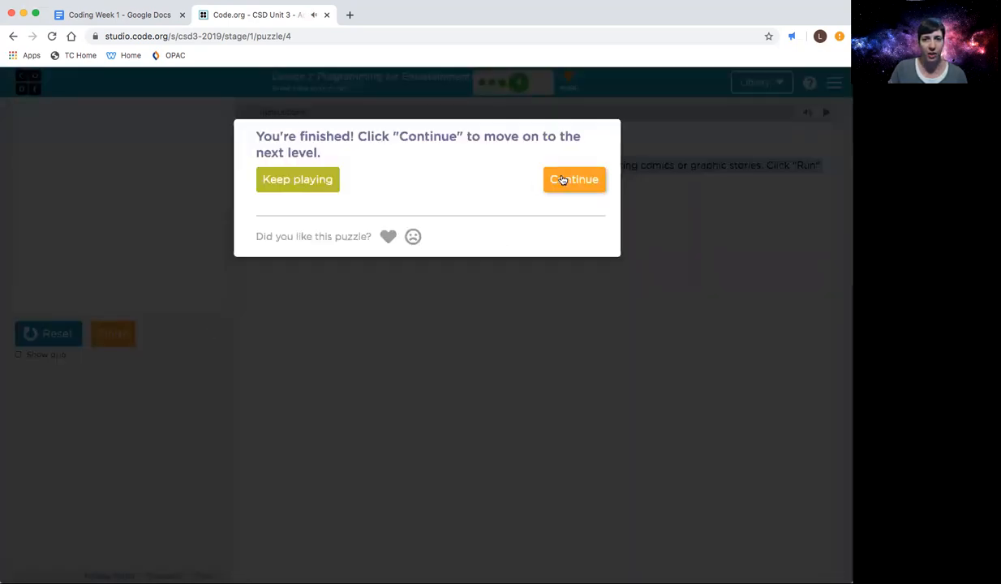
click(574, 178)
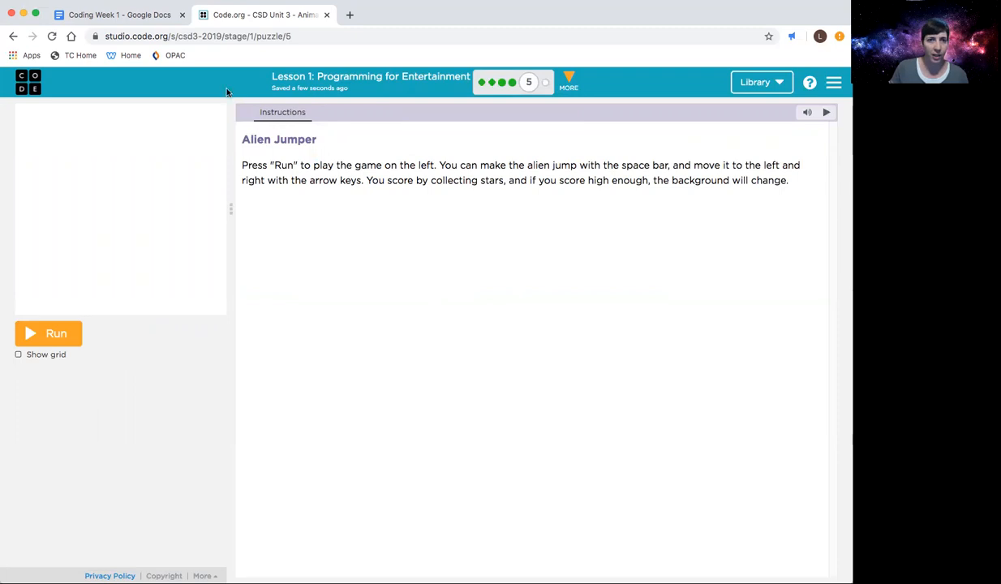
Run the Alien Jumper game and play it with the space bar and arrow keys
click(120, 14)
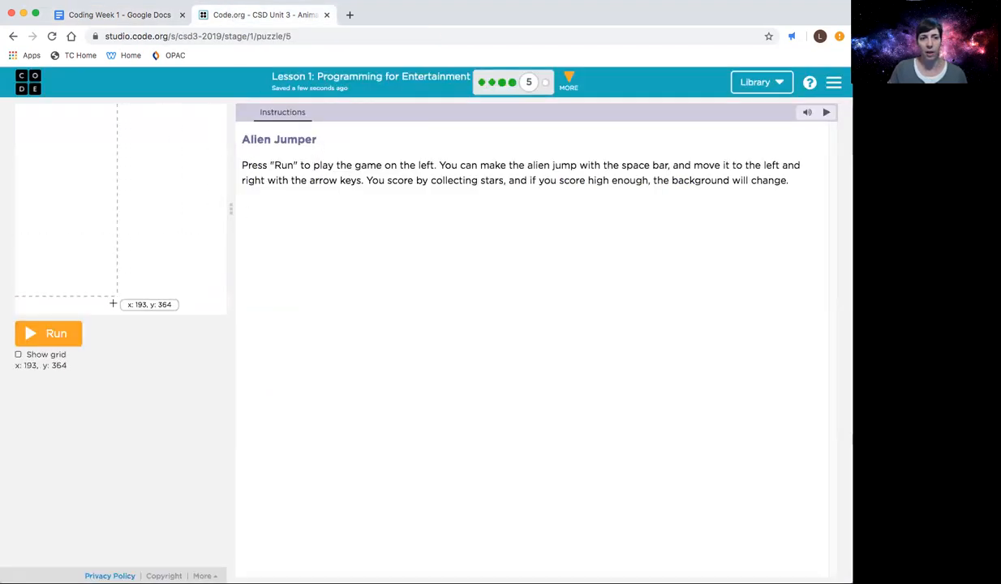
mouse_move(91, 357)
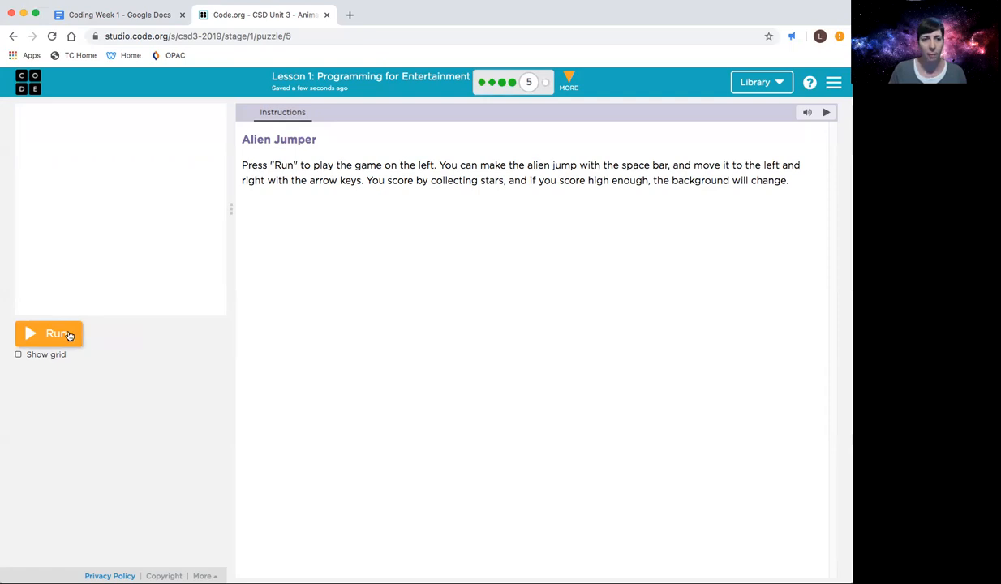
click(49, 335)
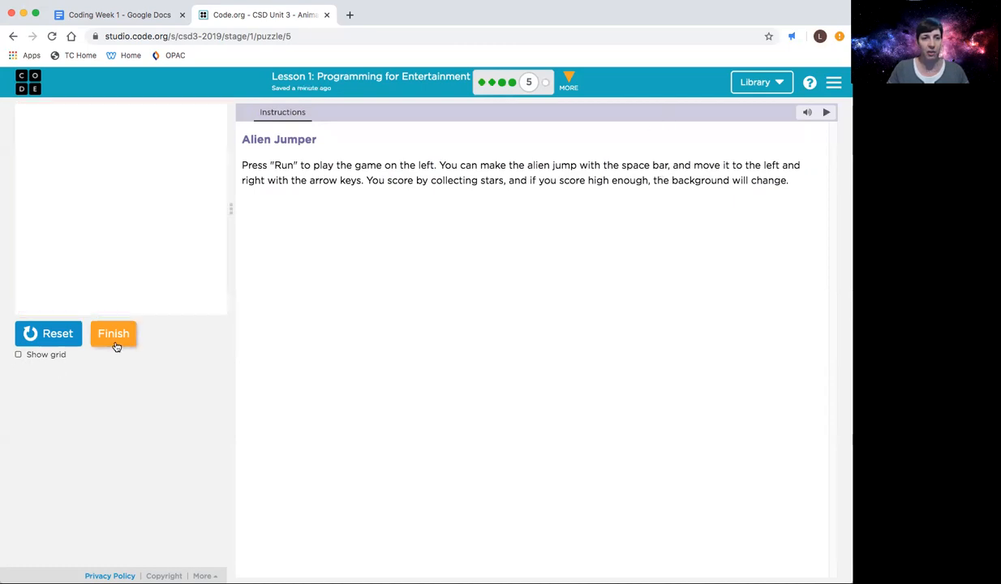
Finish the Alien Jumper puzzle and continue to the Hungry Bunny level
click(113, 334)
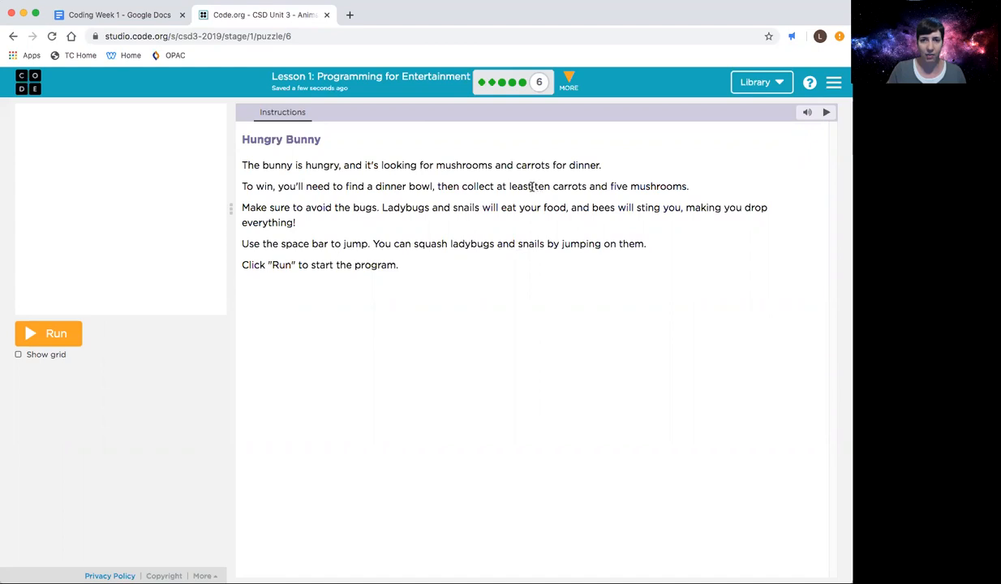
Review the ten-carrots, five-mushrooms goal and run the Hungry Bunny game
drag(534, 185, 689, 185)
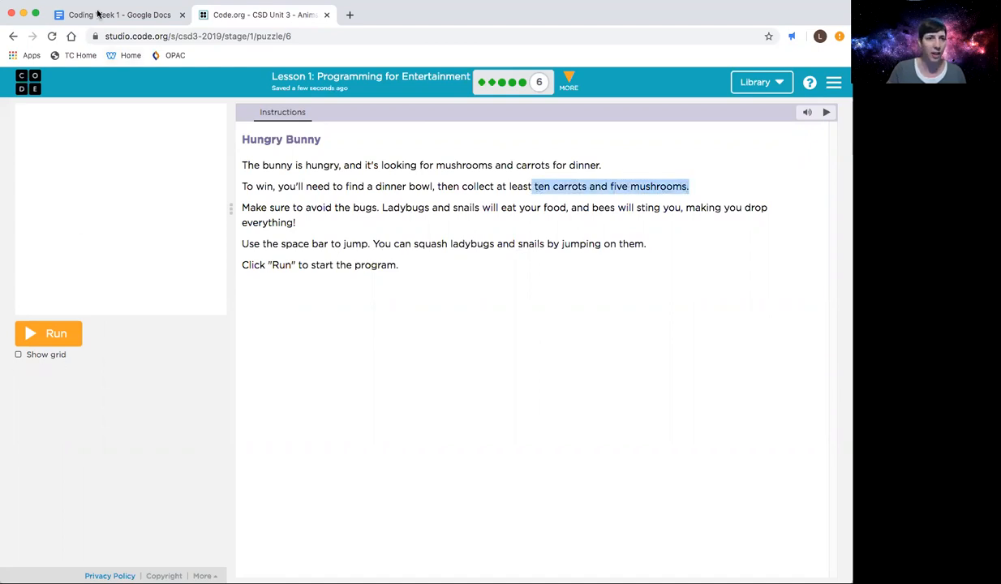
click(120, 15)
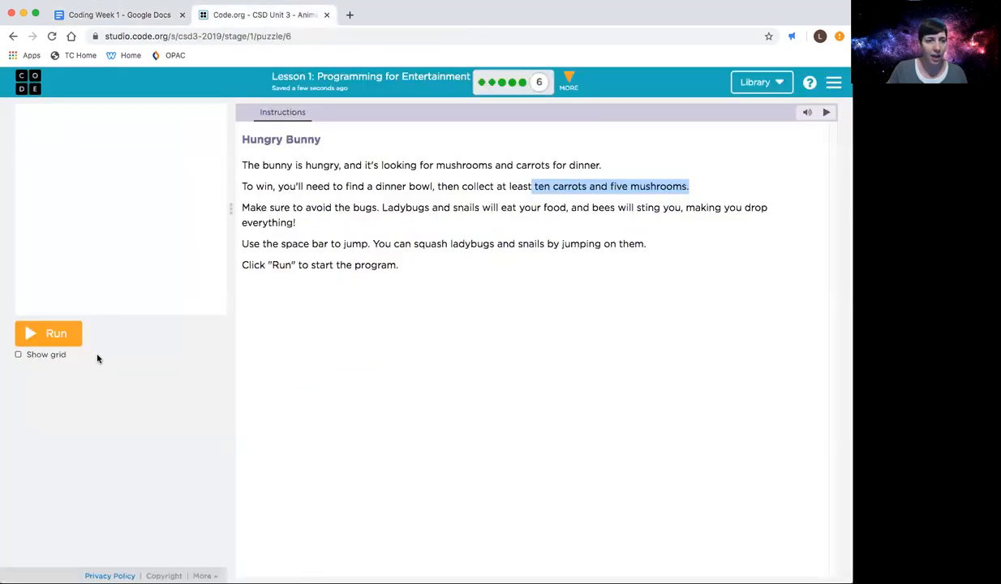
click(48, 334)
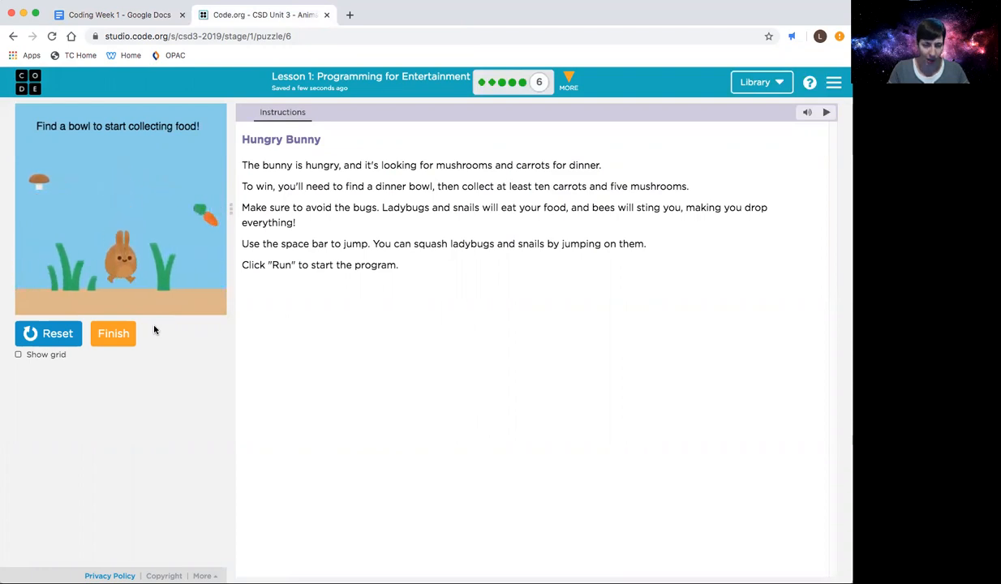
Finish the Hungry Bunny puzzle and return to the Coding Week 1 Google Doc
click(114, 335)
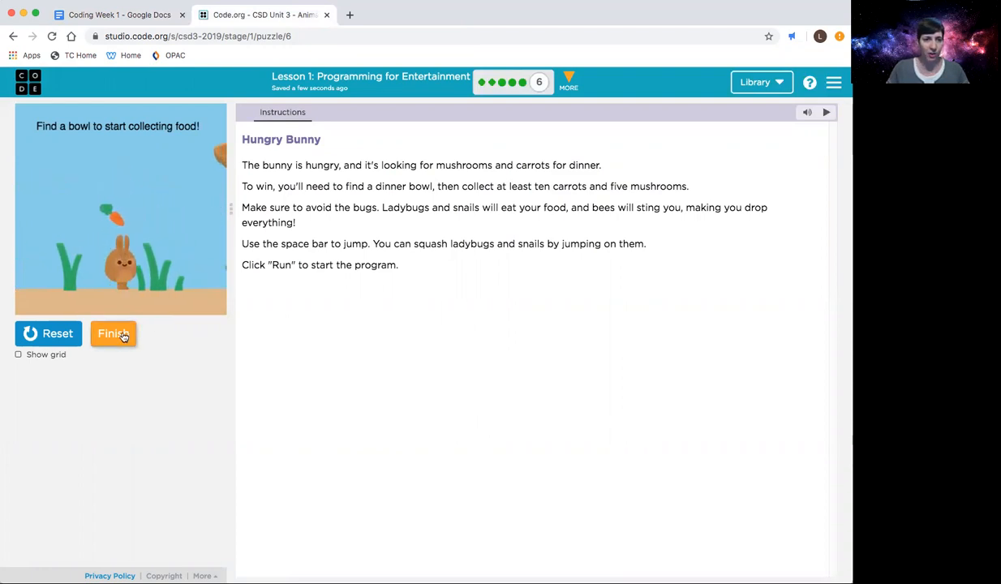
click(114, 335)
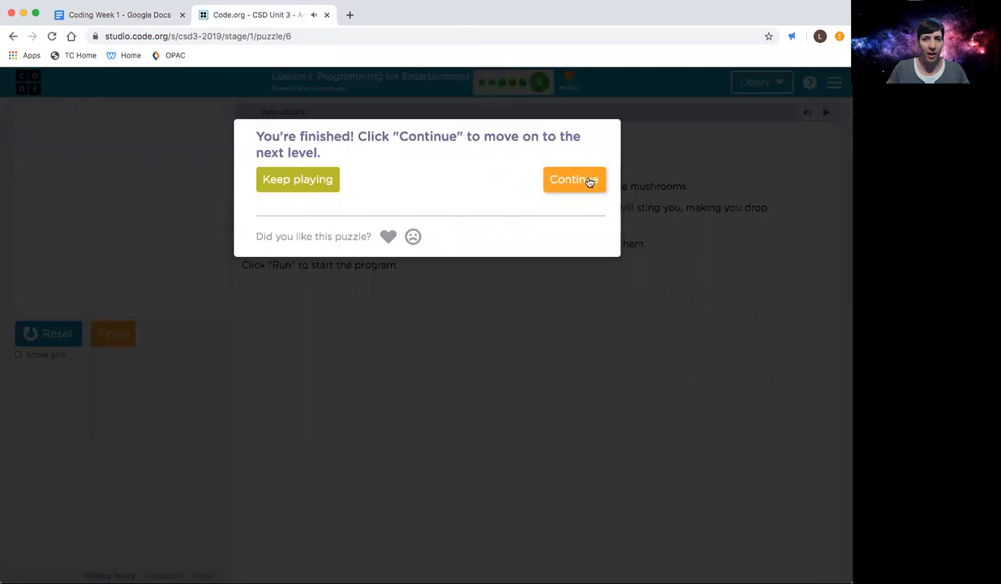
click(117, 15)
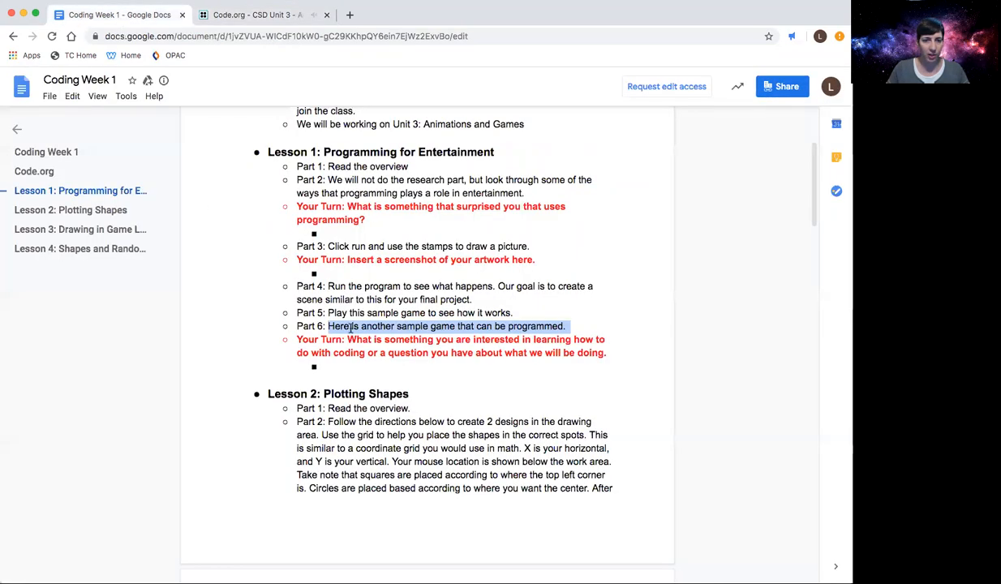